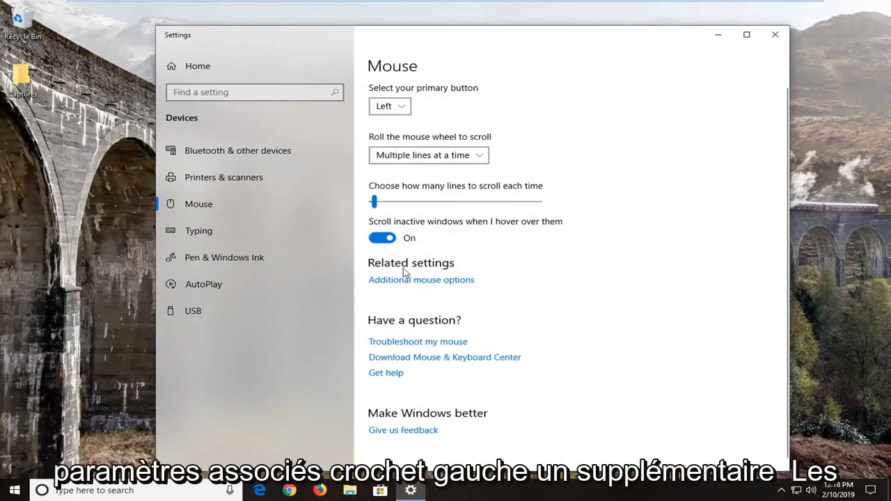
mouse_move(437, 282)
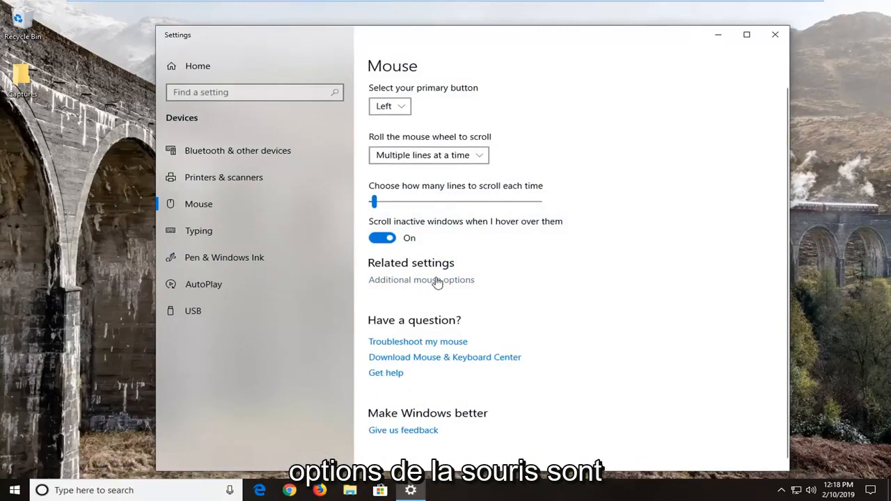
Step: Enable ClickLock in Mouse Properties, then reopen Mouse Properties to confirm it stayed on
click(422, 279)
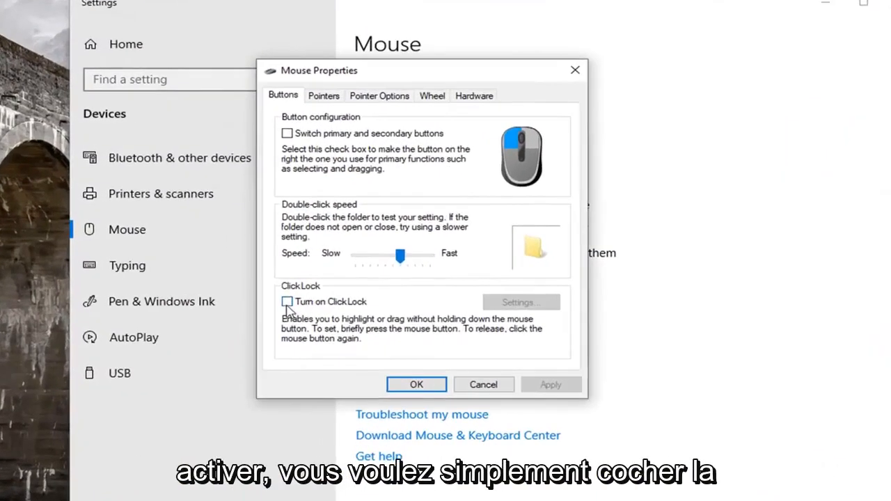
click(286, 302)
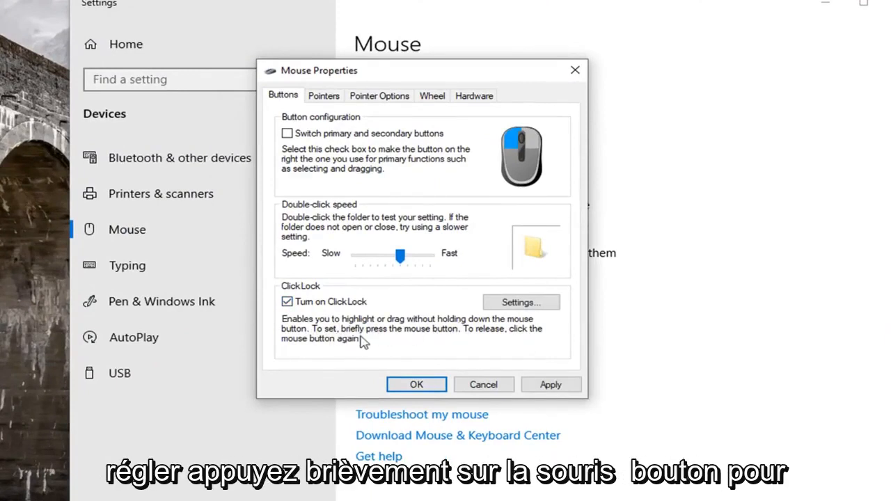
mouse_move(494, 346)
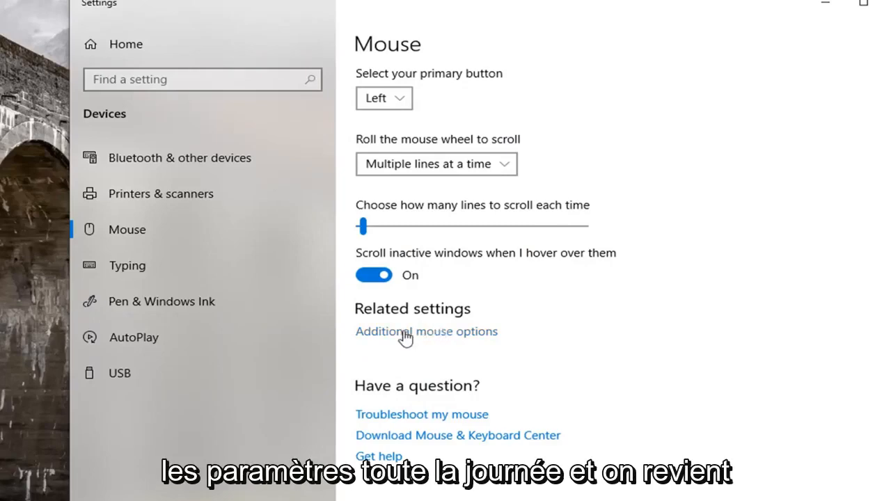
click(426, 331)
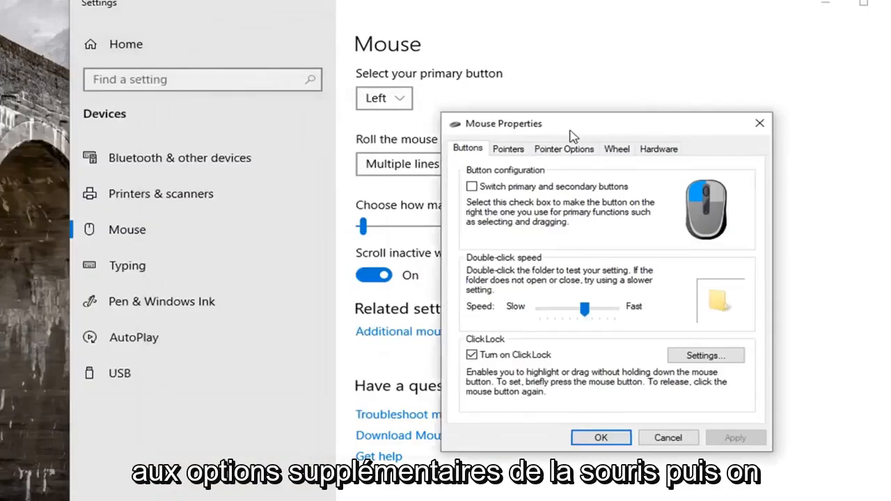
Step: Keep the ClickLock hold-time slider at its middle value and close Mouse Properties with OK
click(705, 355)
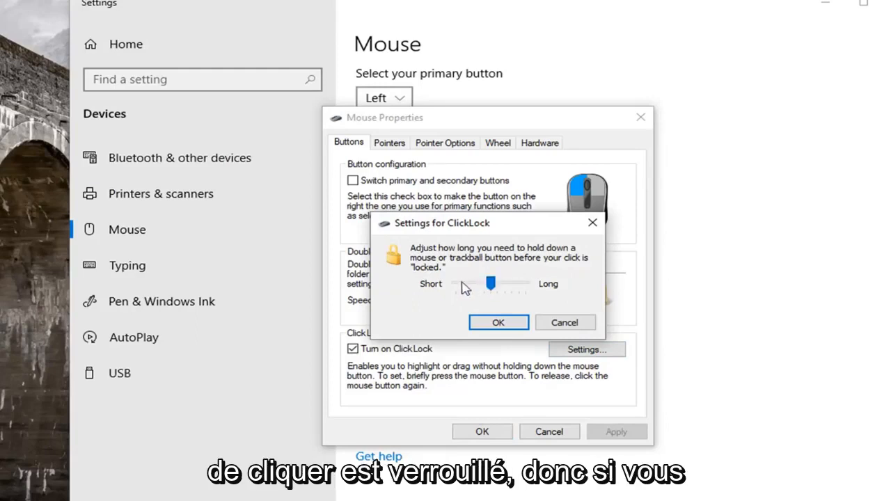
mouse_move(475, 283)
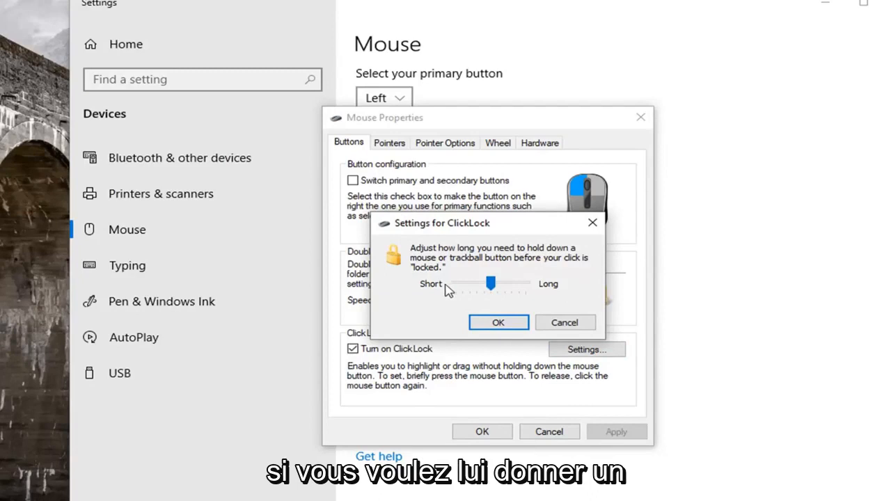
mouse_move(527, 290)
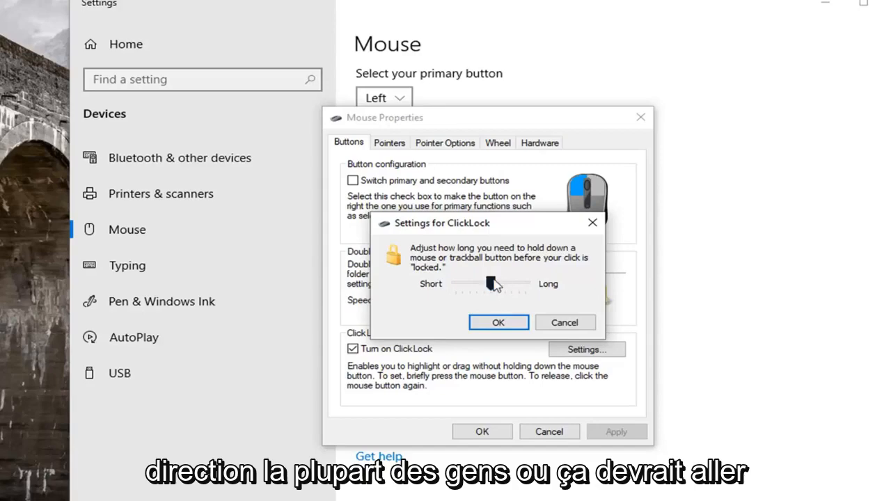
click(498, 322)
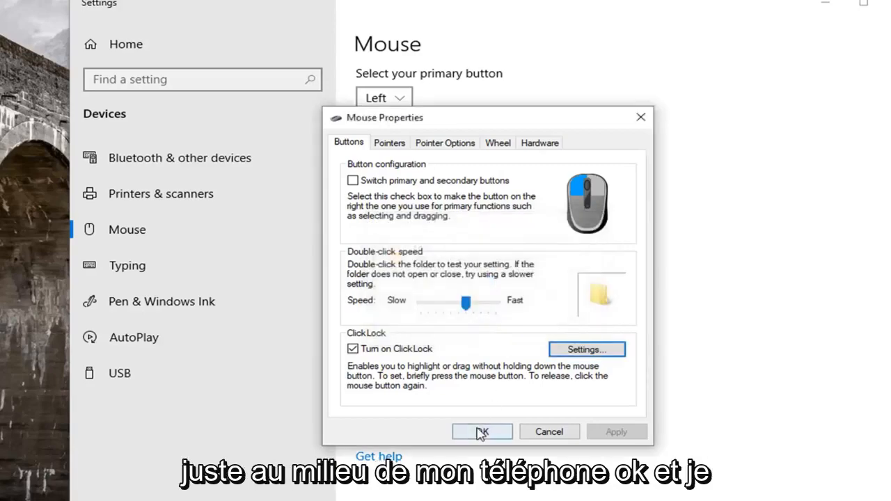
click(482, 432)
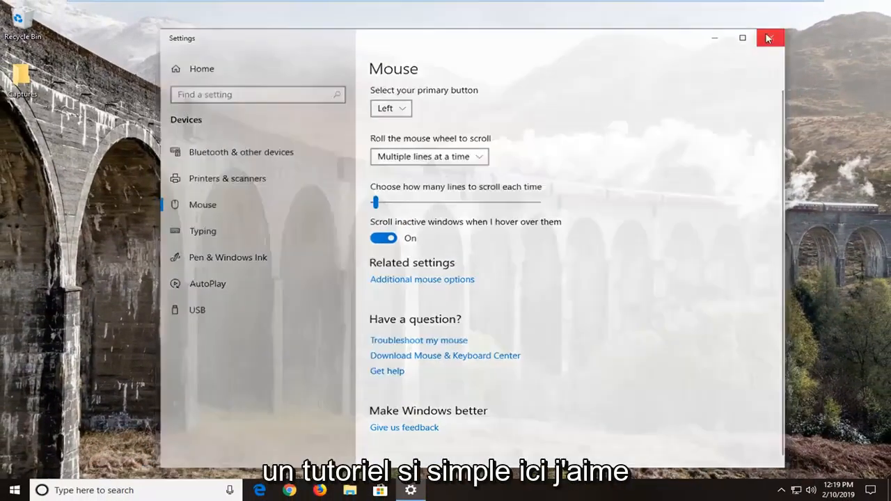
Step: Close the Settings window to return to the desktop
click(769, 39)
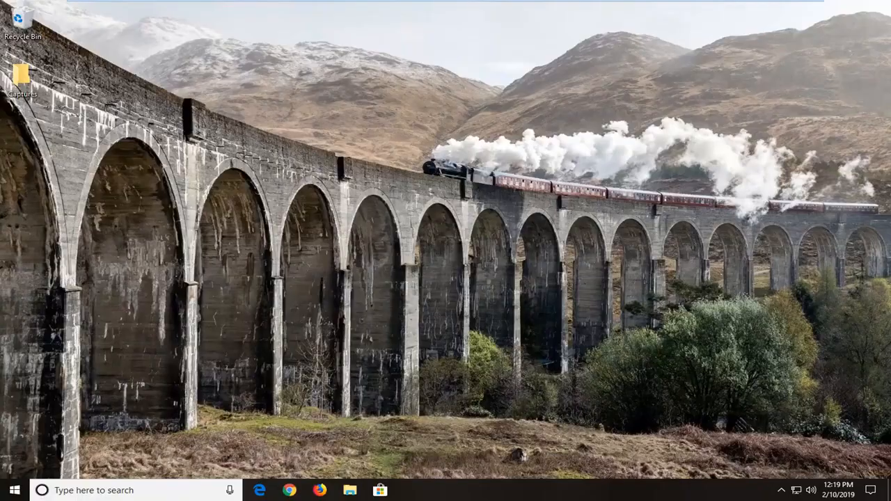